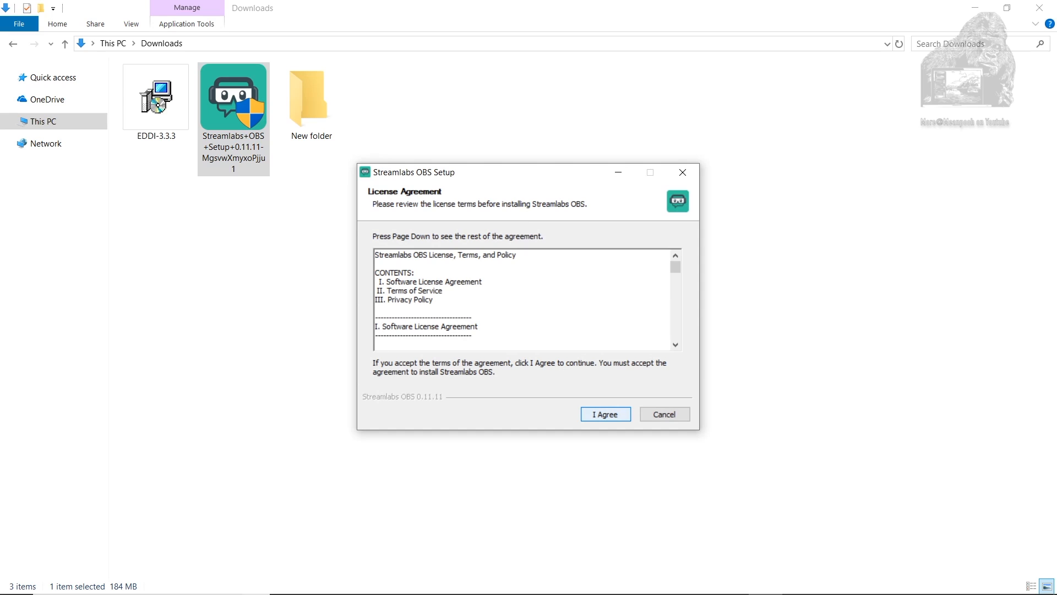
Accept the license and install Streamlabs OBS into the default Program Files folder.
click(604, 414)
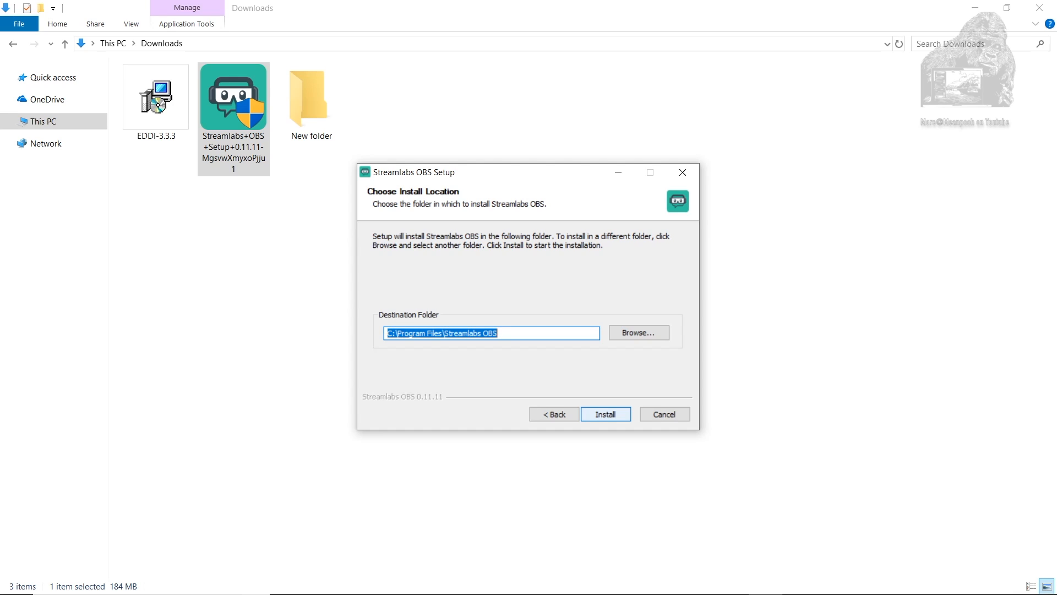
click(604, 414)
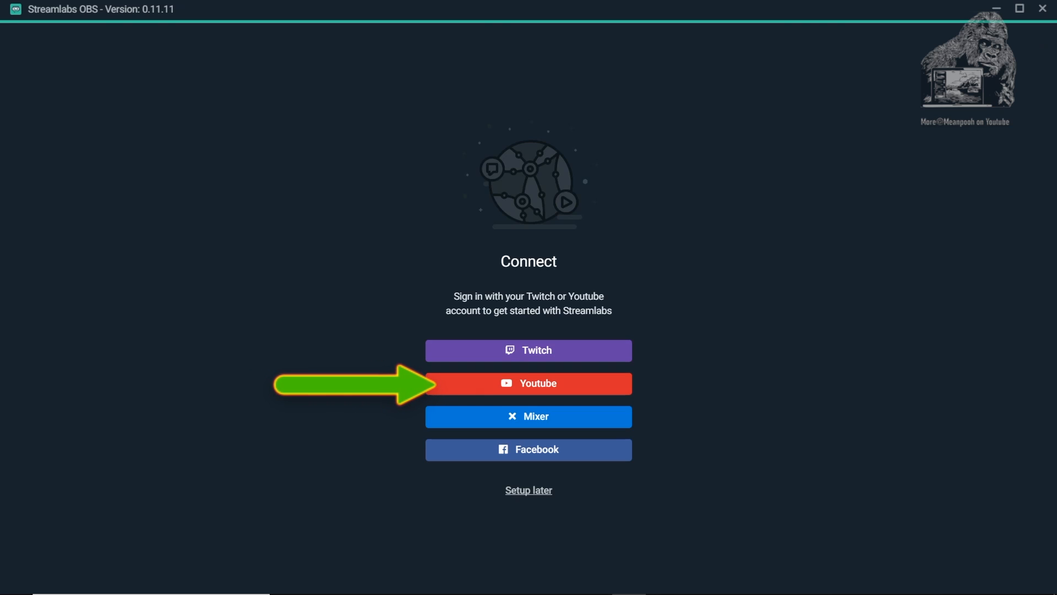
click(528, 383)
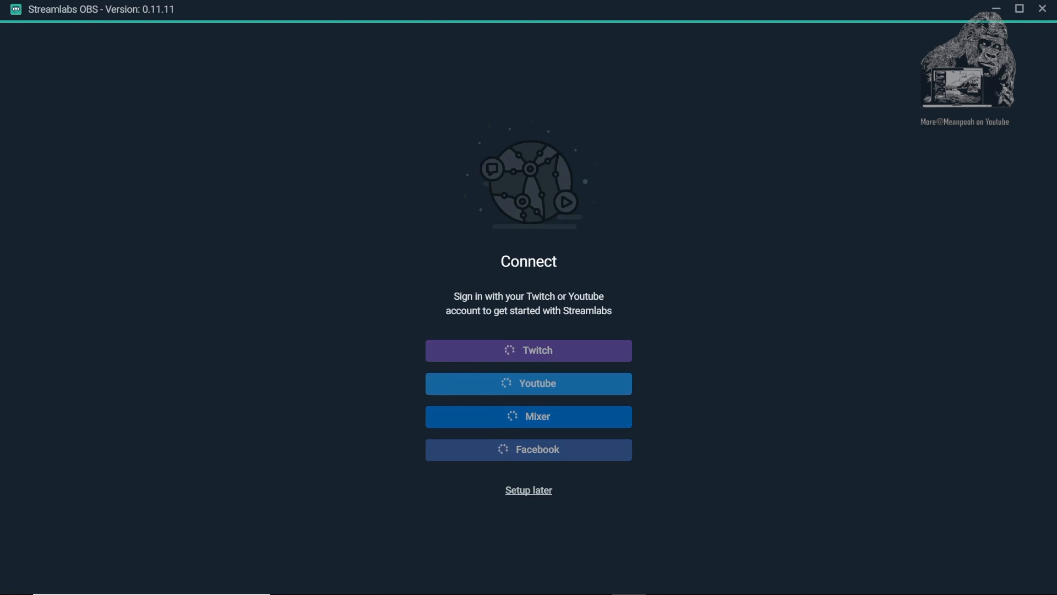
click(528, 383)
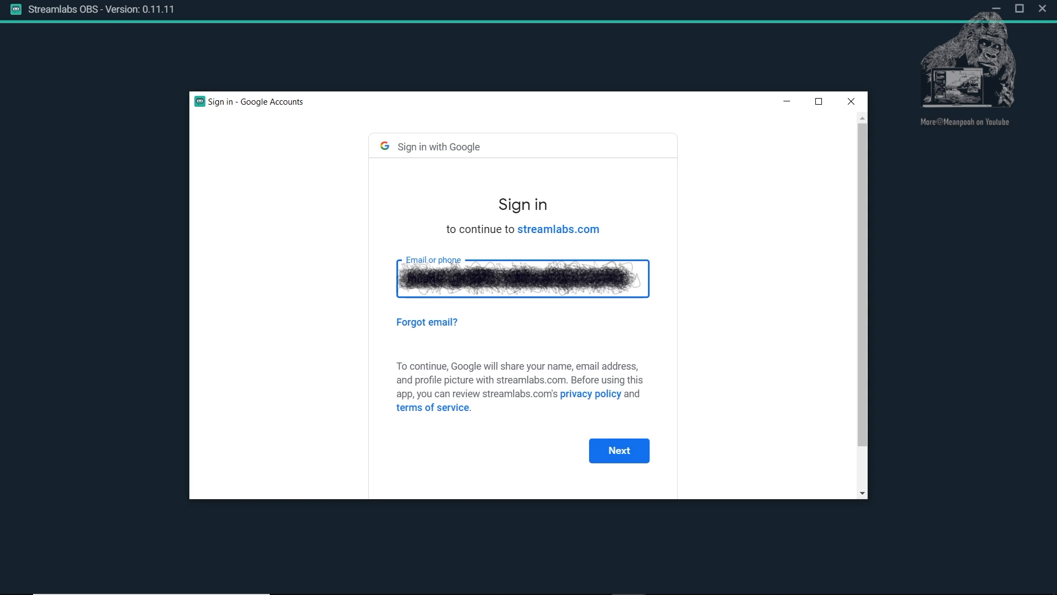
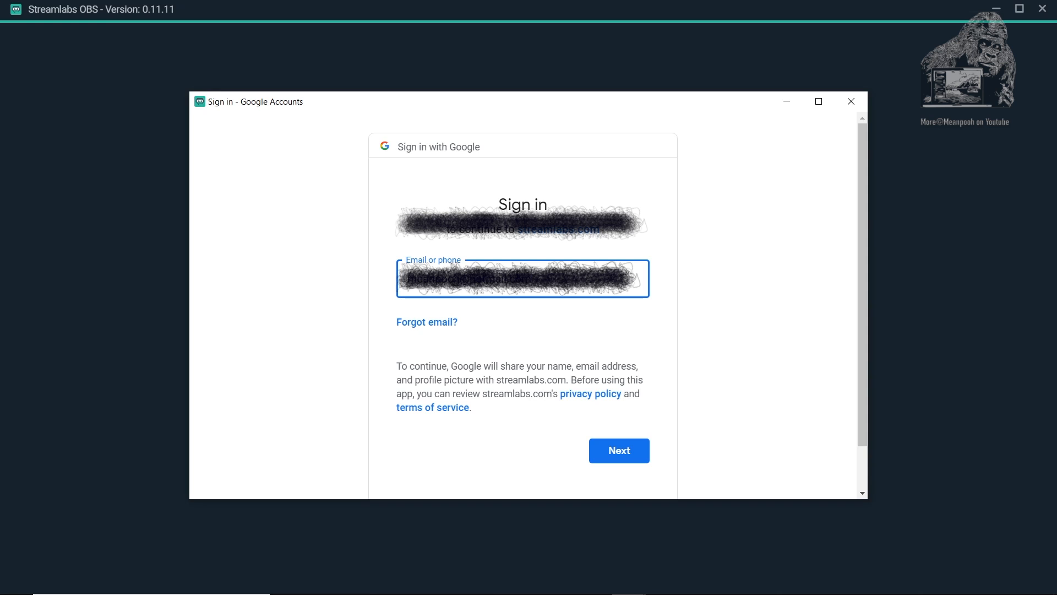
click(617, 449)
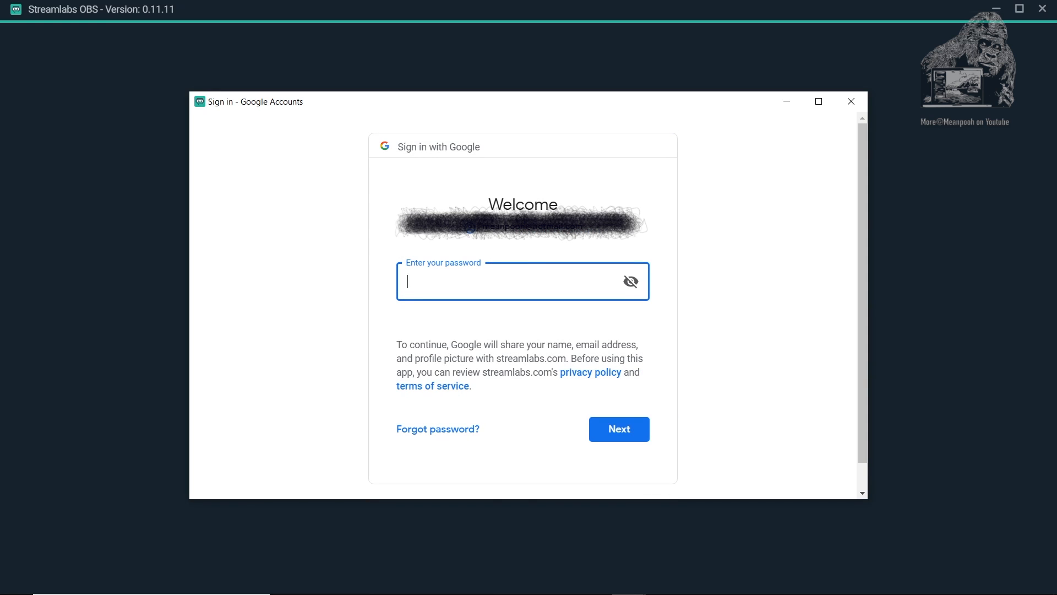
text(password)
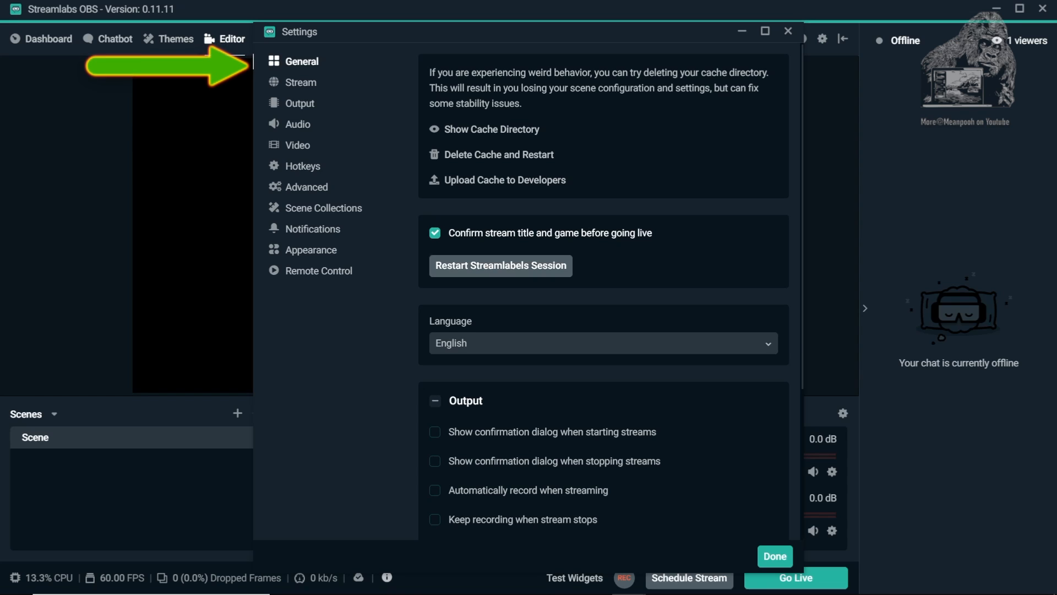
Set Stream Type to Streaming Services and Service to YouTube / YouTube Gaming.
click(300, 81)
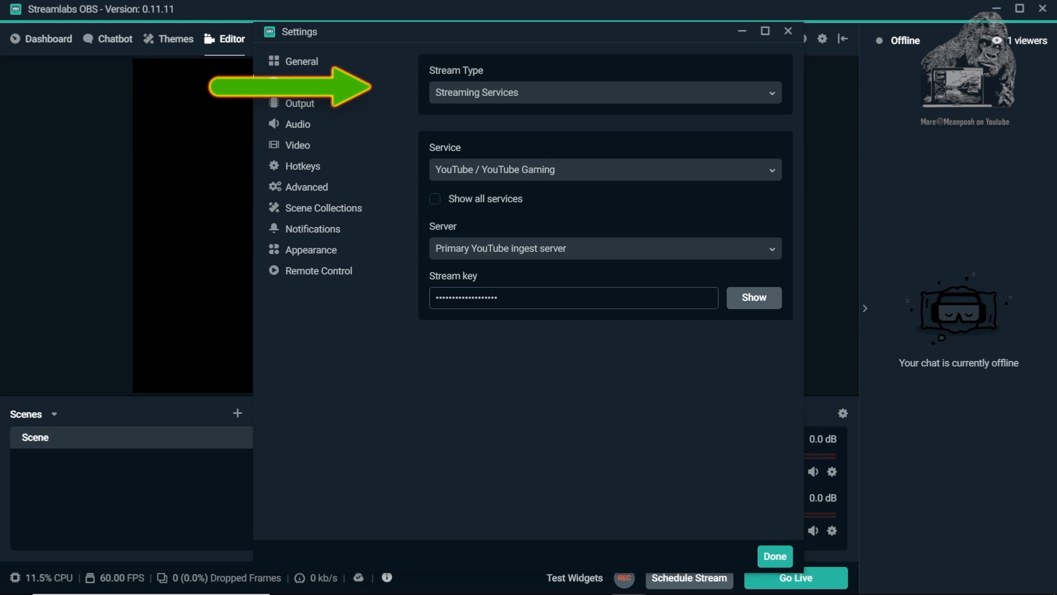
click(603, 92)
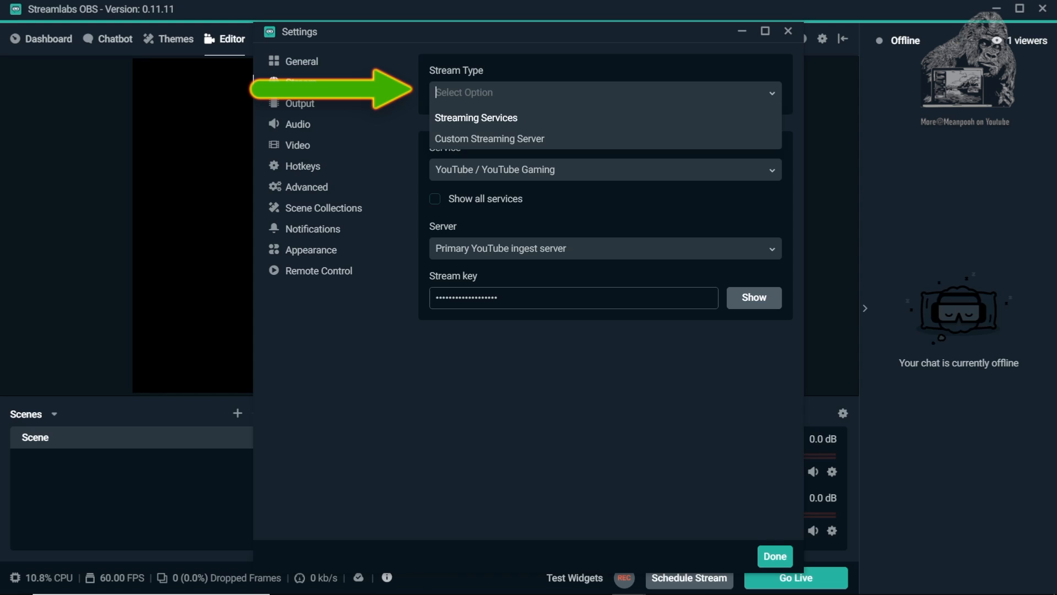
click(476, 118)
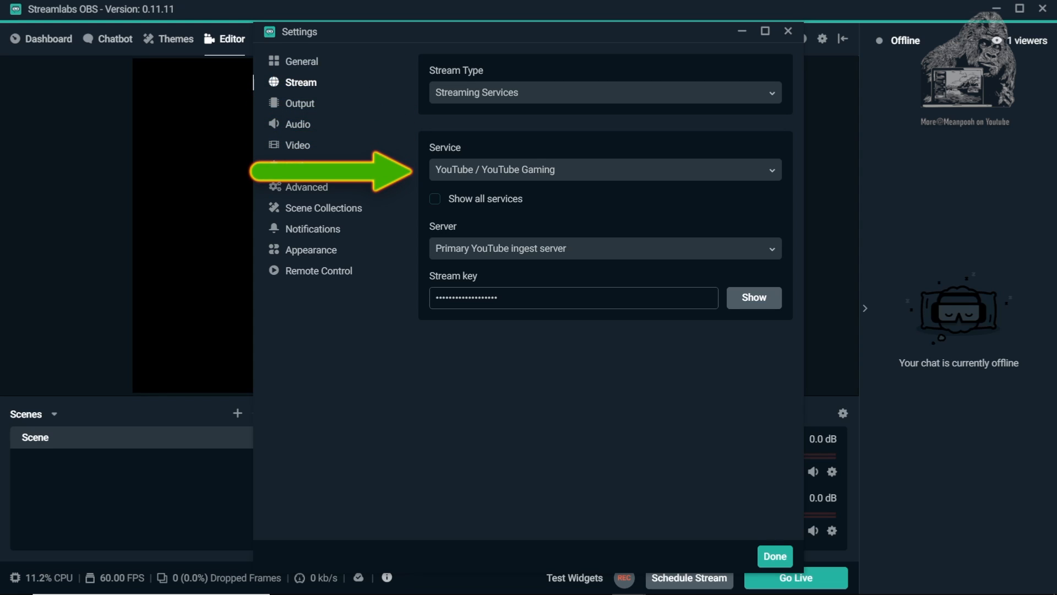
click(603, 170)
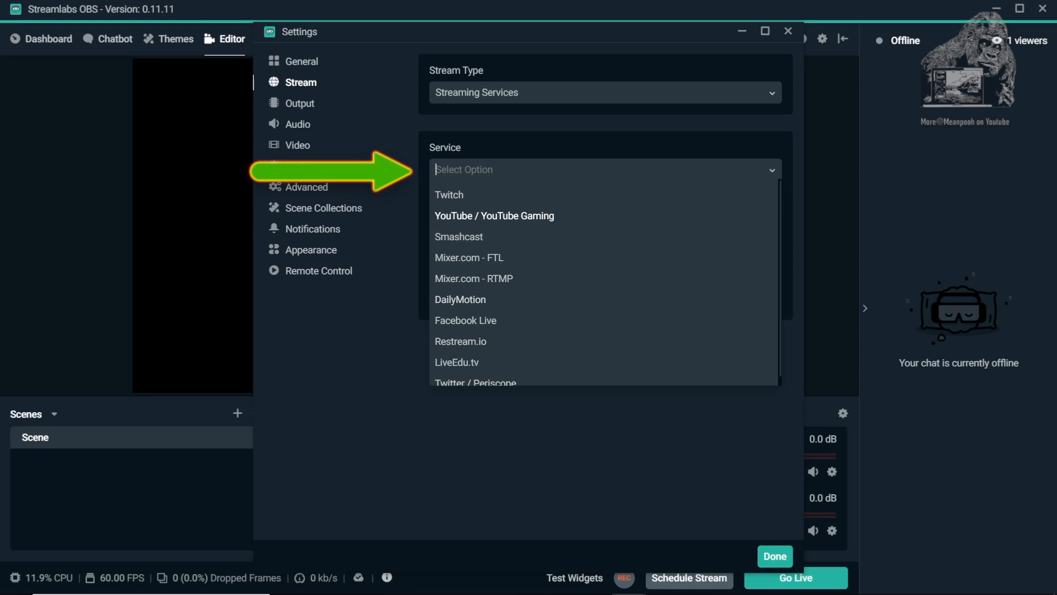
click(495, 214)
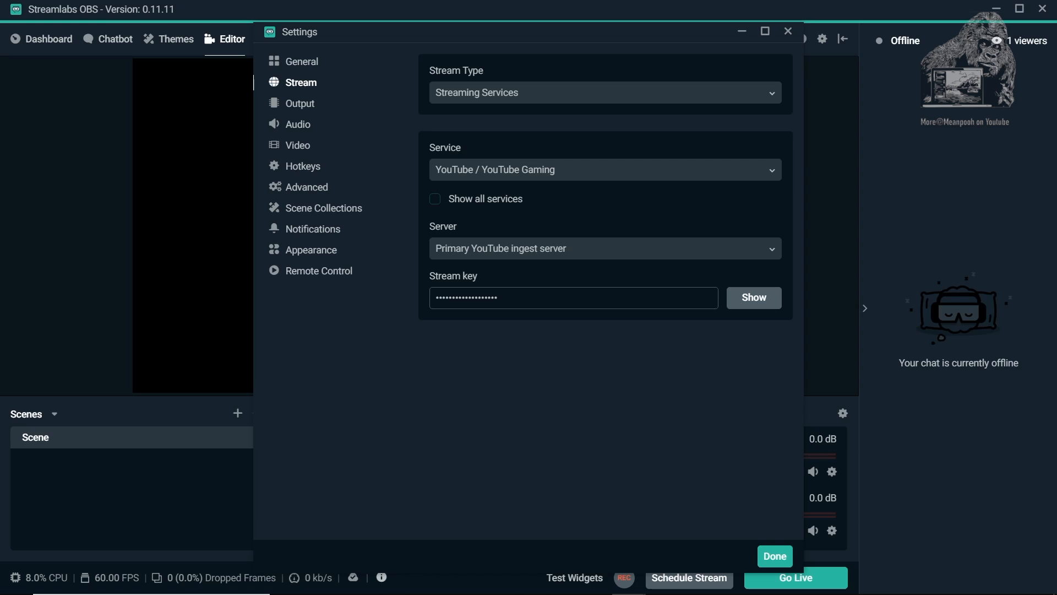
Set the streaming encoder to NVENC in the Output settings.
click(300, 103)
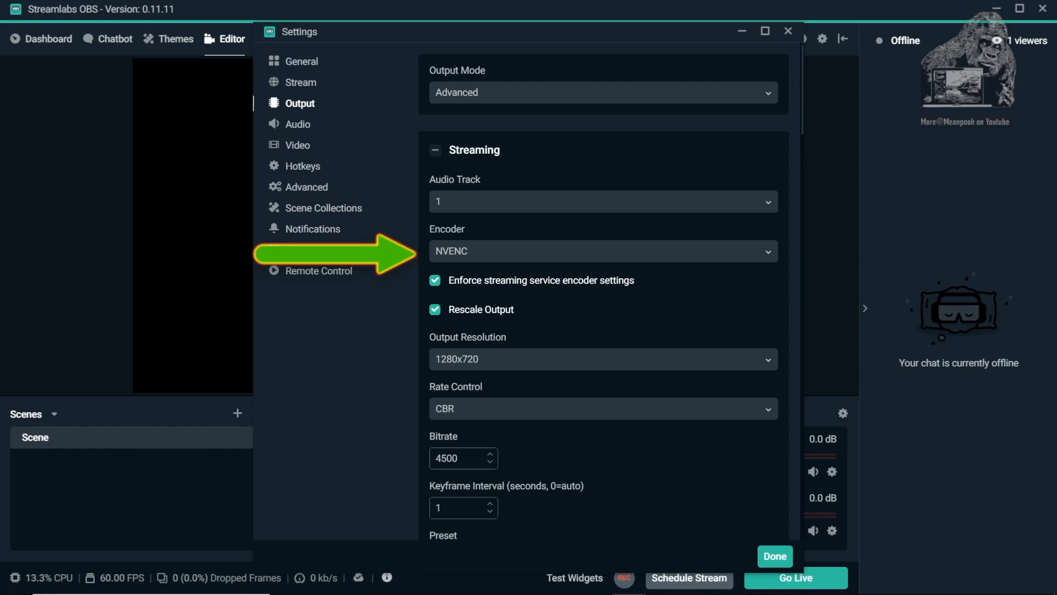
click(602, 251)
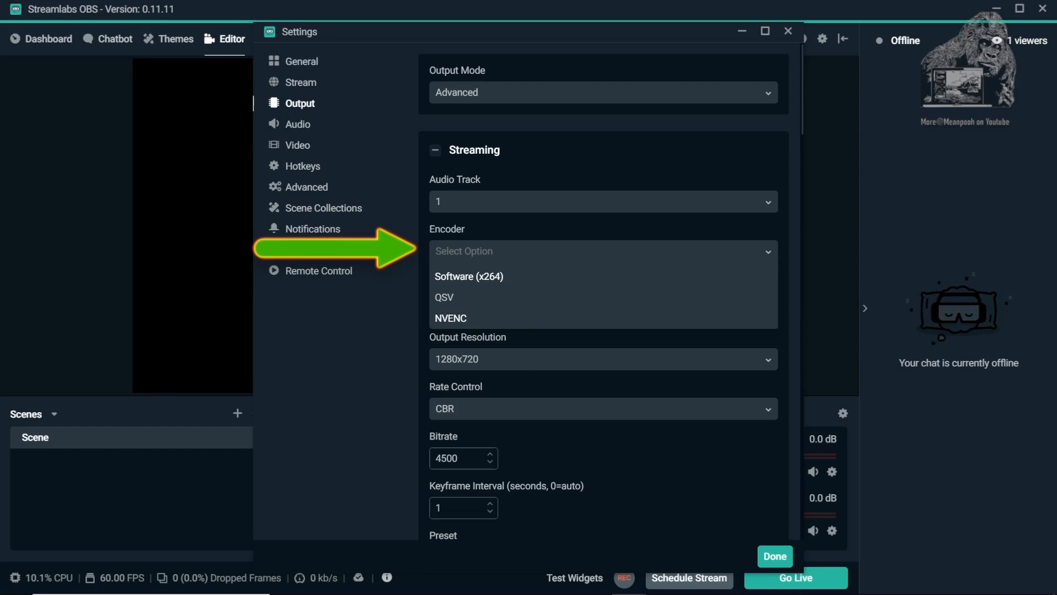
click(451, 318)
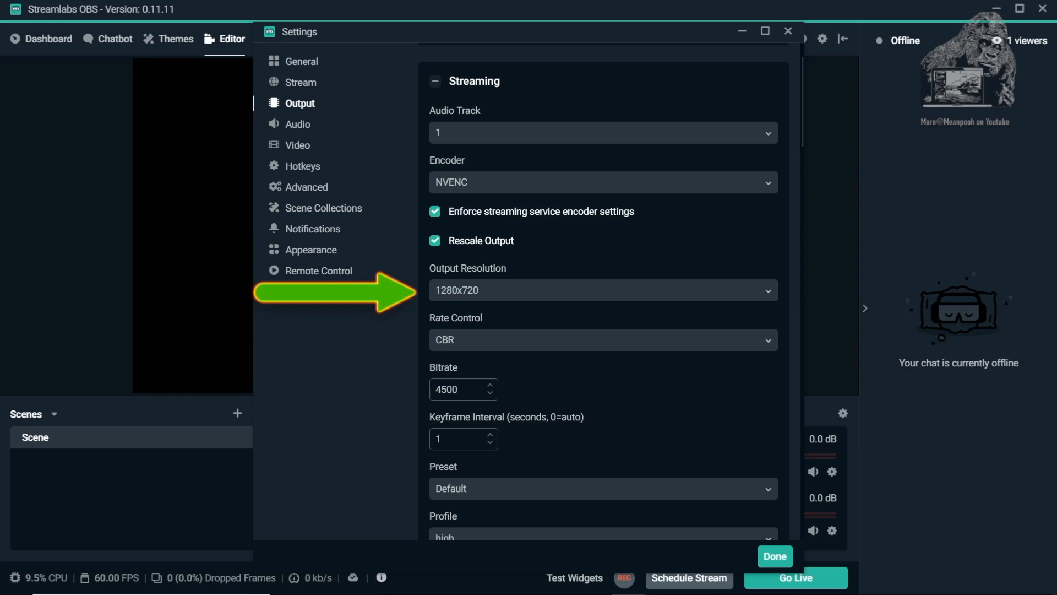
click(602, 289)
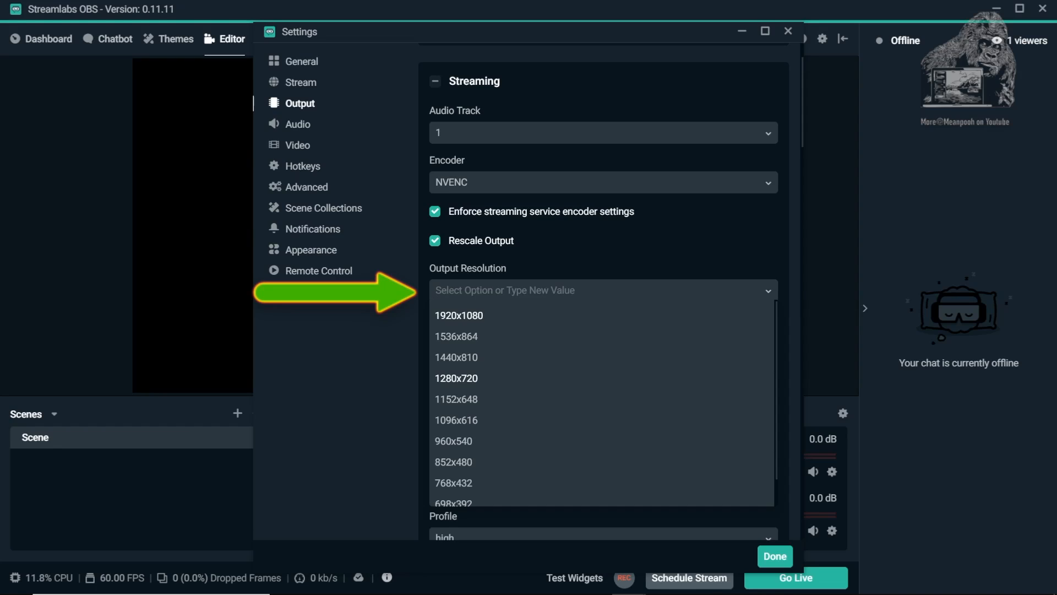
click(455, 378)
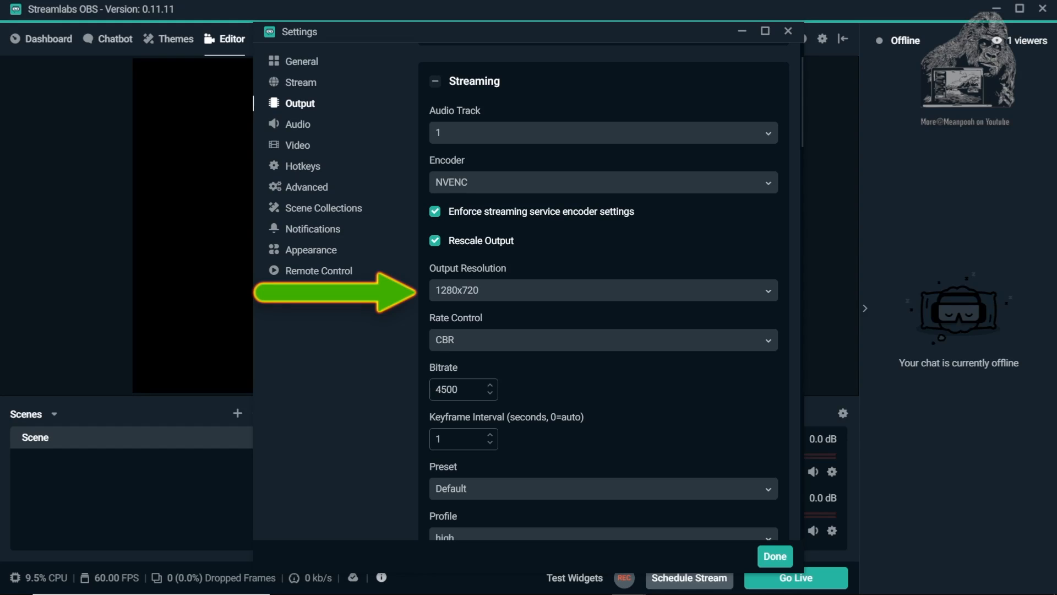
click(603, 290)
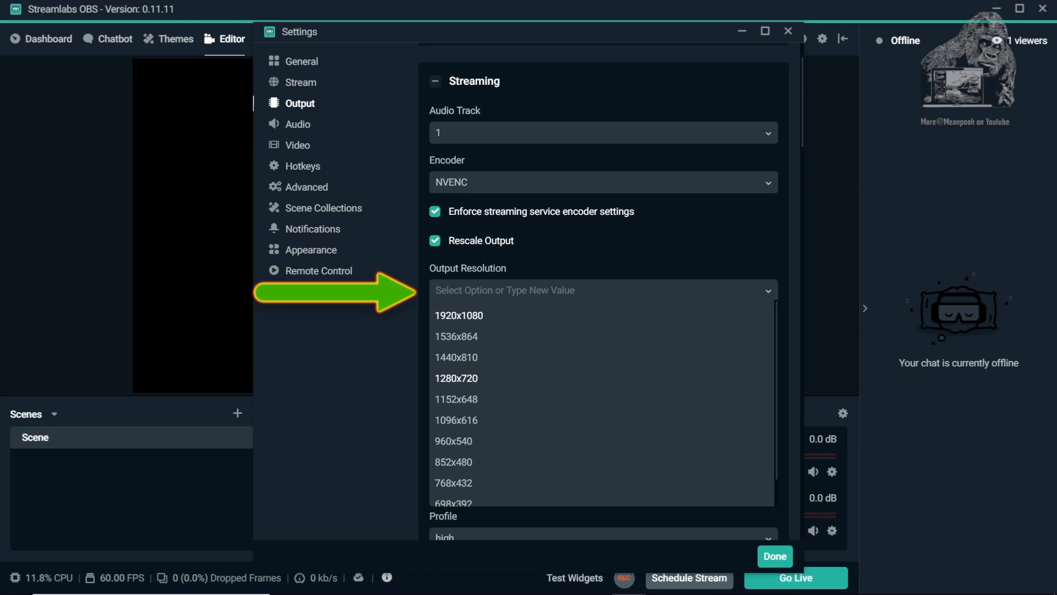
click(456, 377)
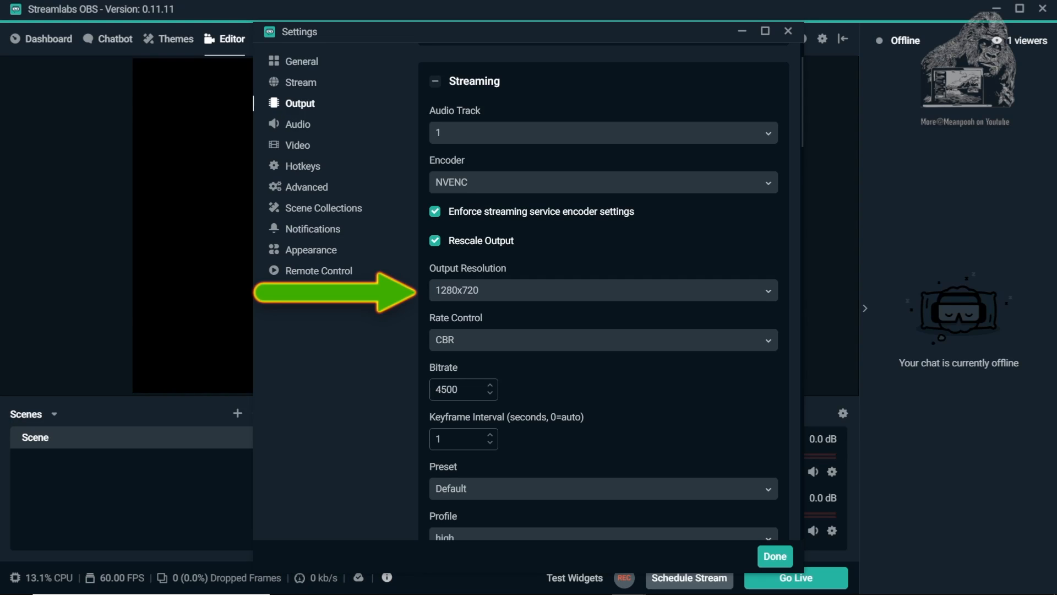
click(602, 290)
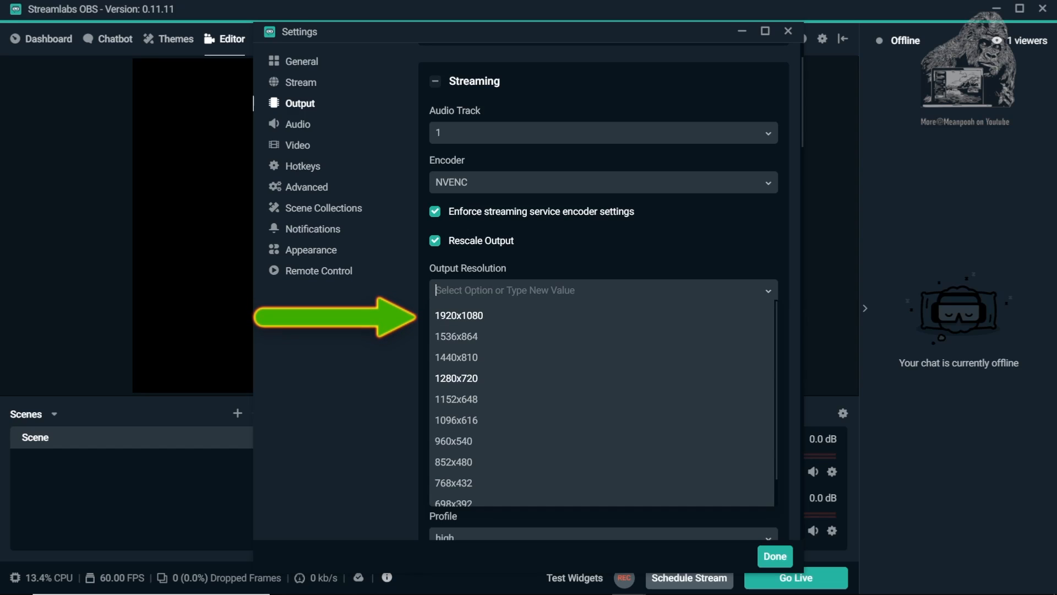
click(456, 378)
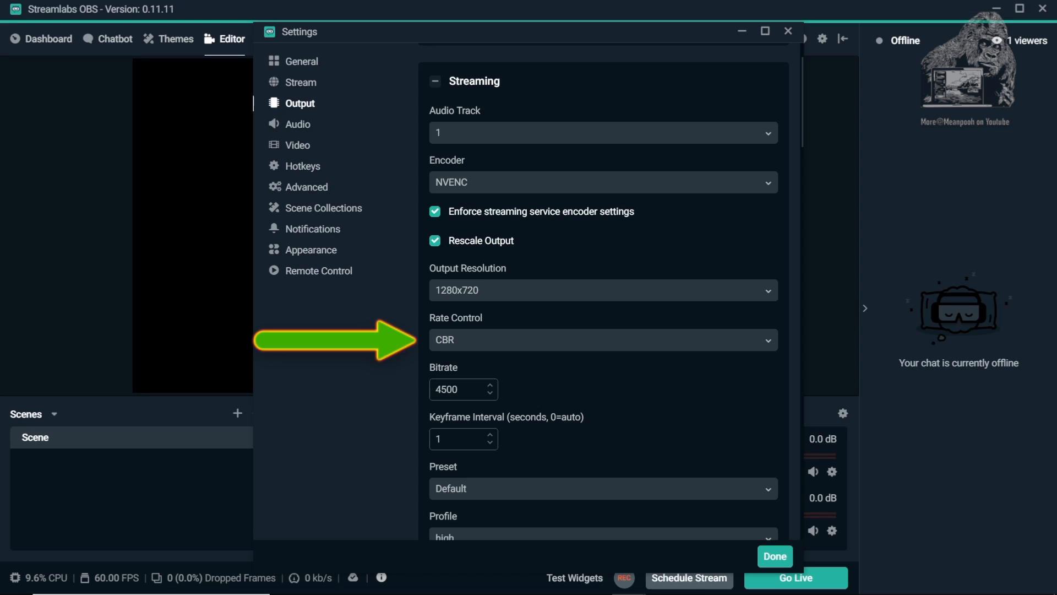
scroll(down, 3)
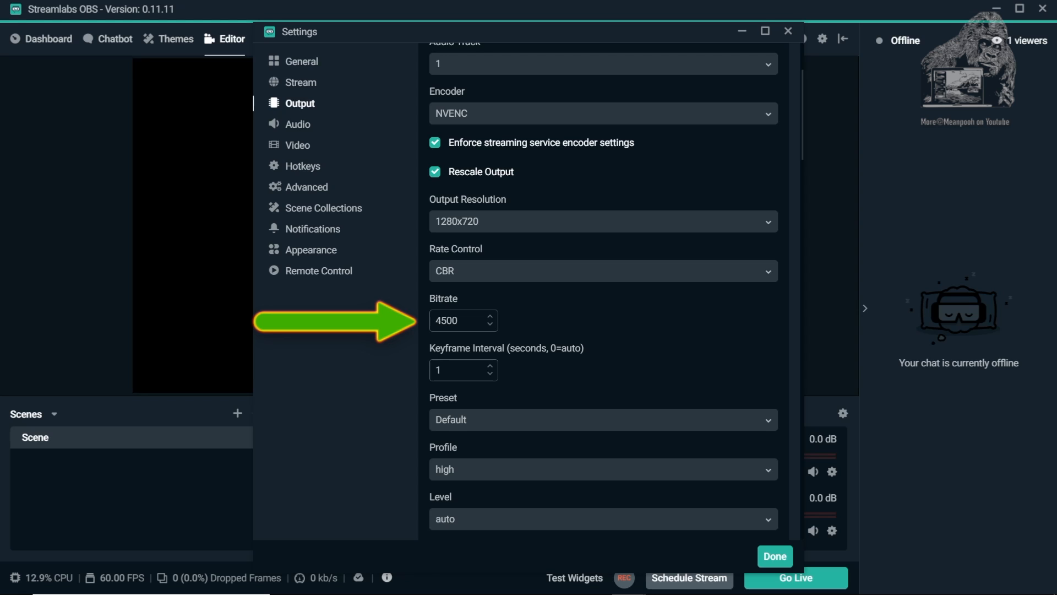
scroll(down, 3)
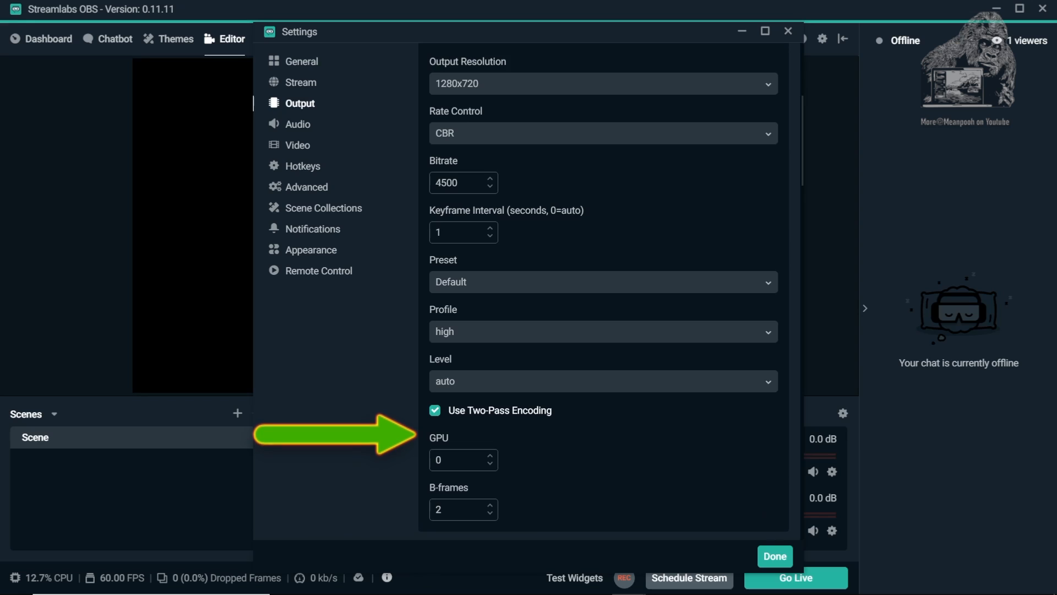
scroll(down, 3)
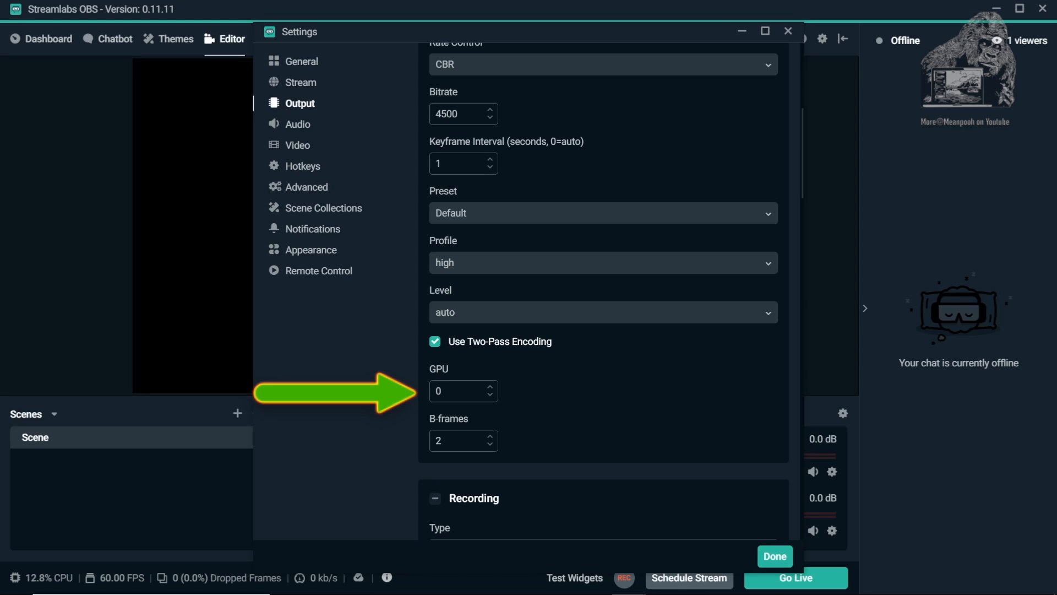
scroll(down, 3)
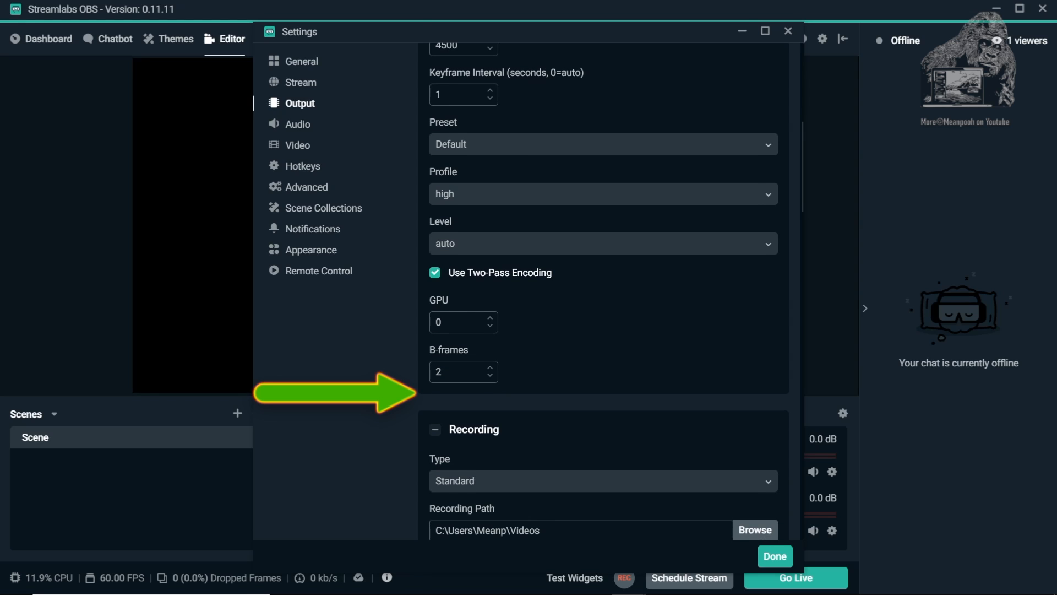
scroll(down, 3)
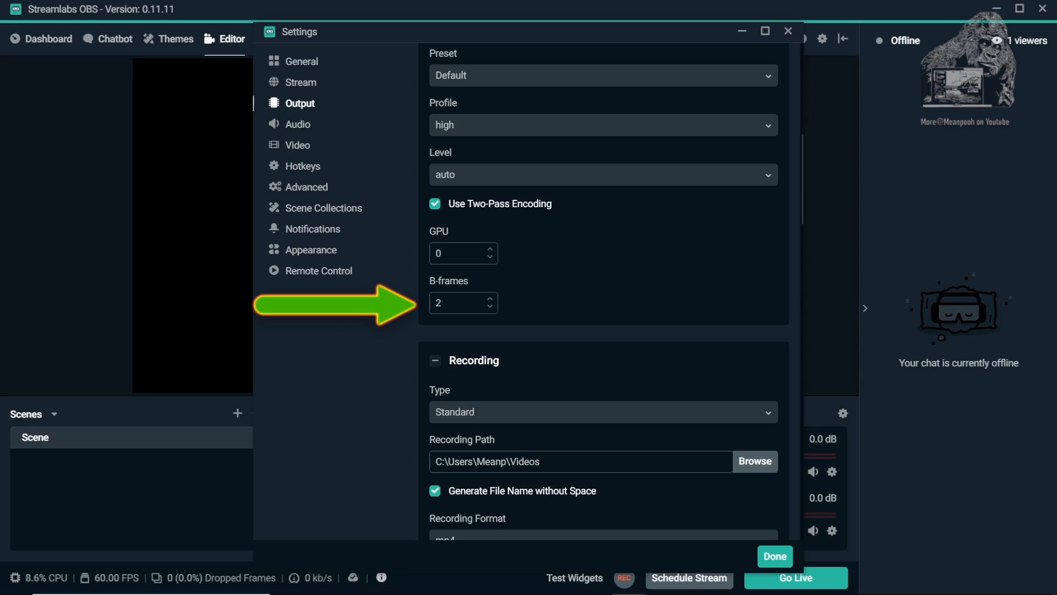
Leave the recording format as mp4 and move on to the Audio settings.
scroll(down, 3)
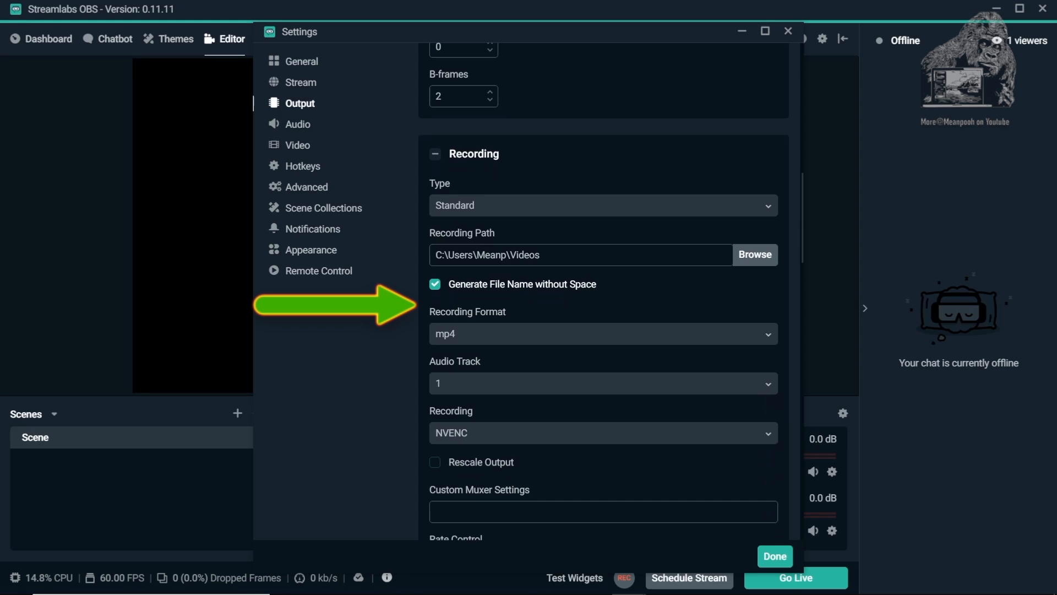
click(602, 332)
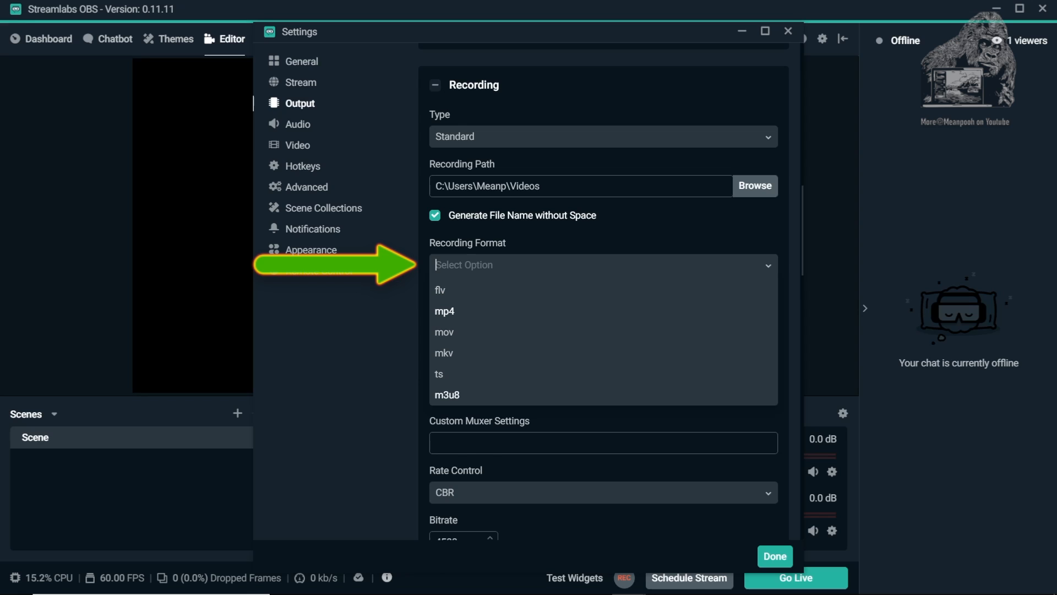
click(297, 125)
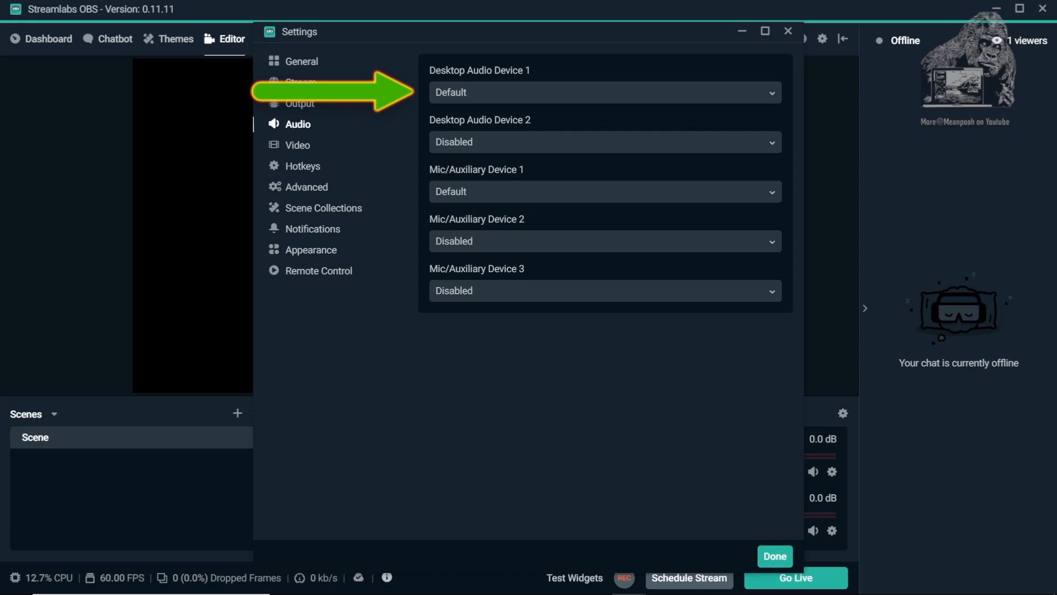
Set Desktop Audio 1 to Yeti speakers and Mic/Auxiliary 1 to the Yeti Stereo Microphone.
click(603, 93)
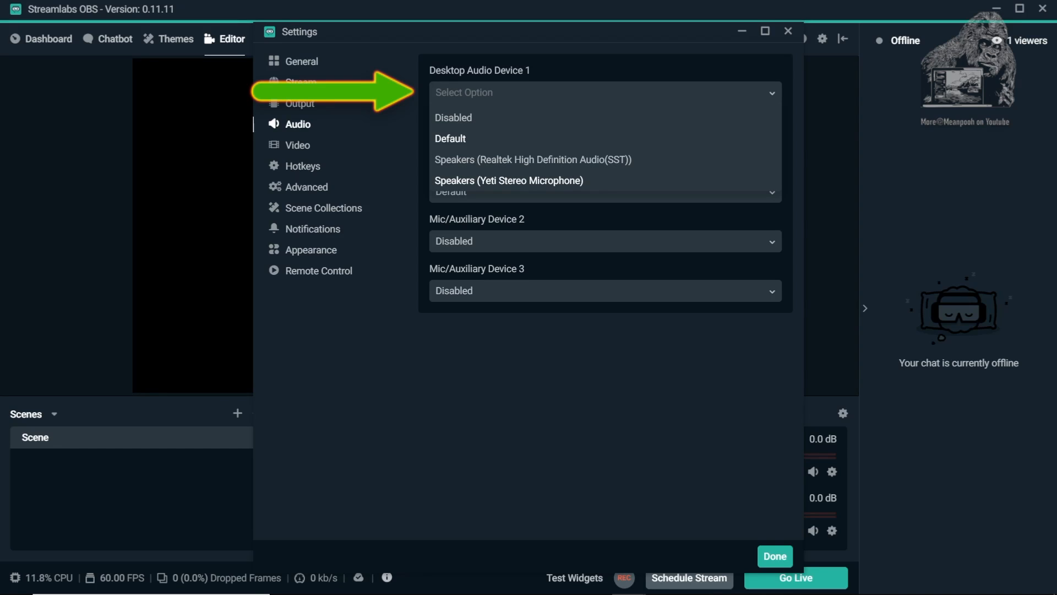
click(508, 180)
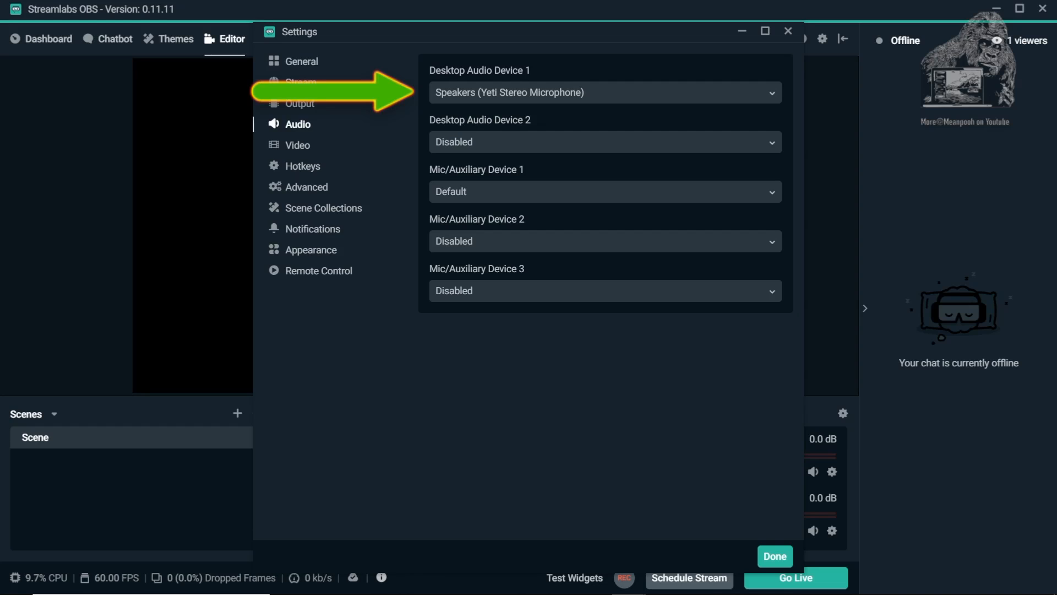
click(603, 190)
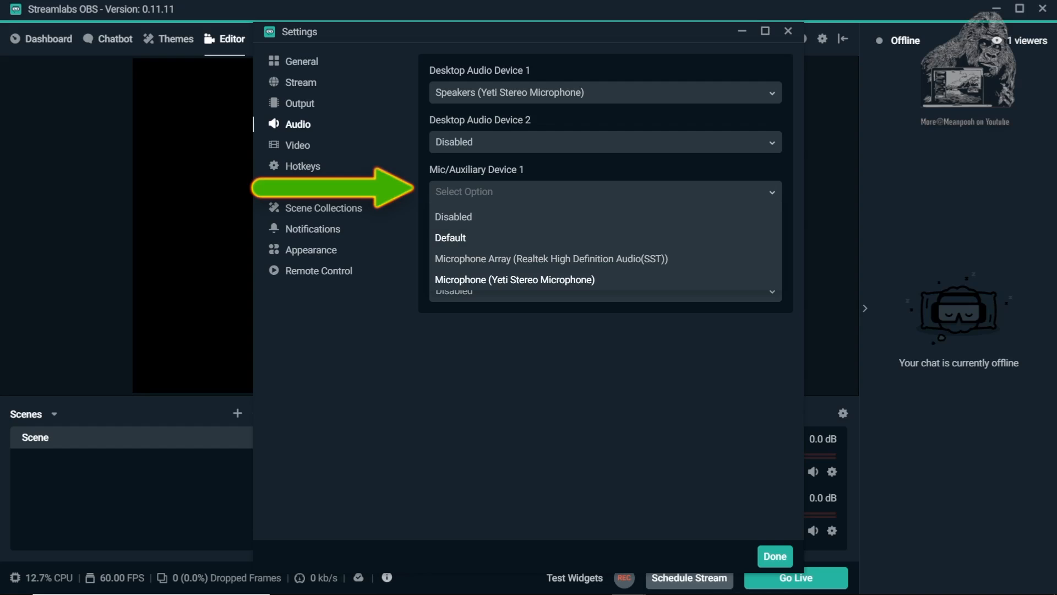
click(515, 279)
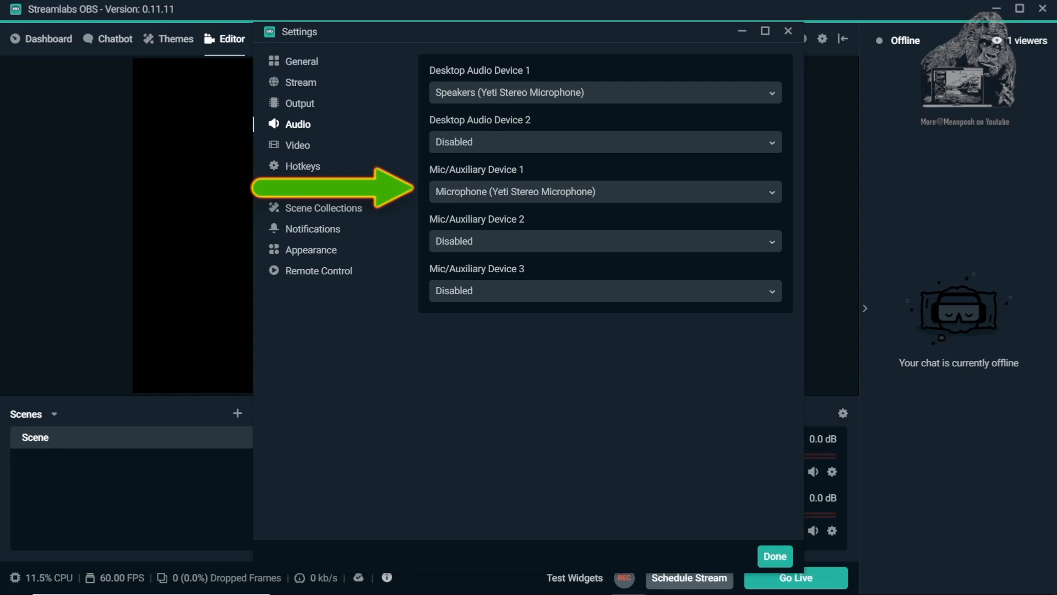
click(297, 145)
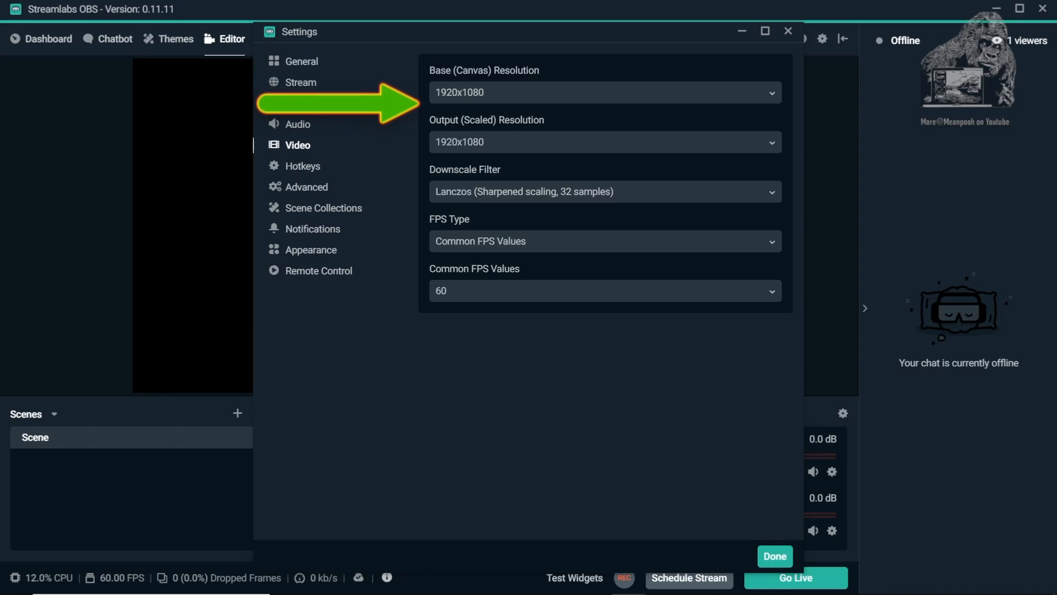
Scale output resolution to 1280x720, keeping Lanczos as the downscale filter.
click(603, 142)
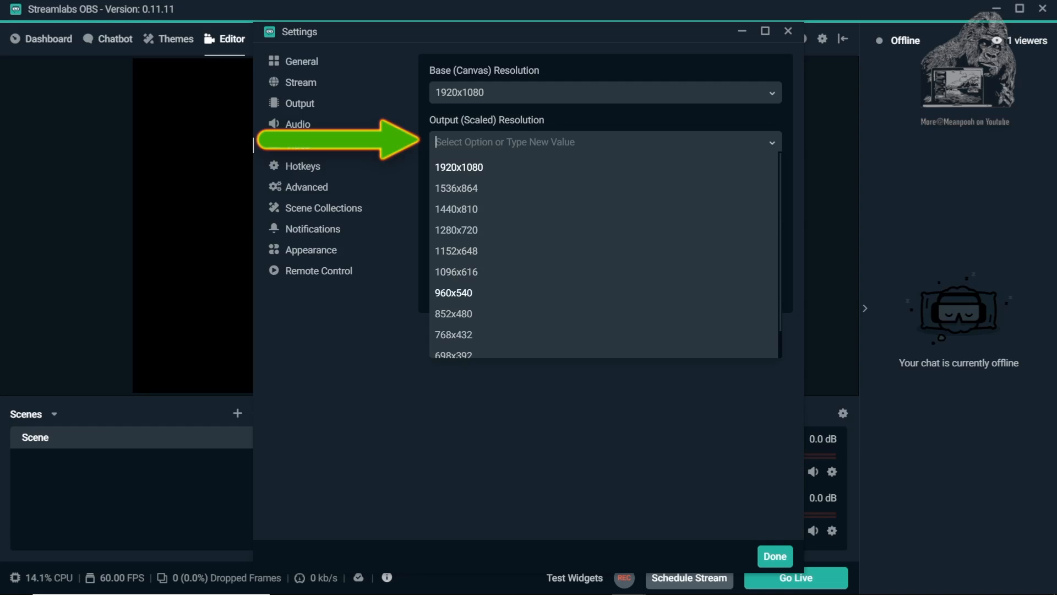
click(456, 230)
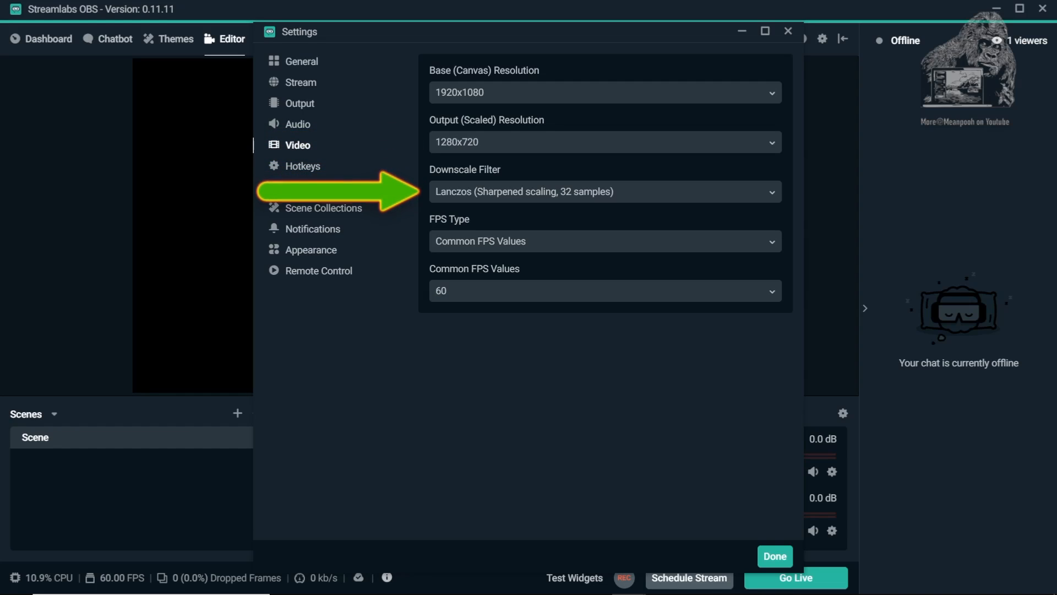
click(603, 192)
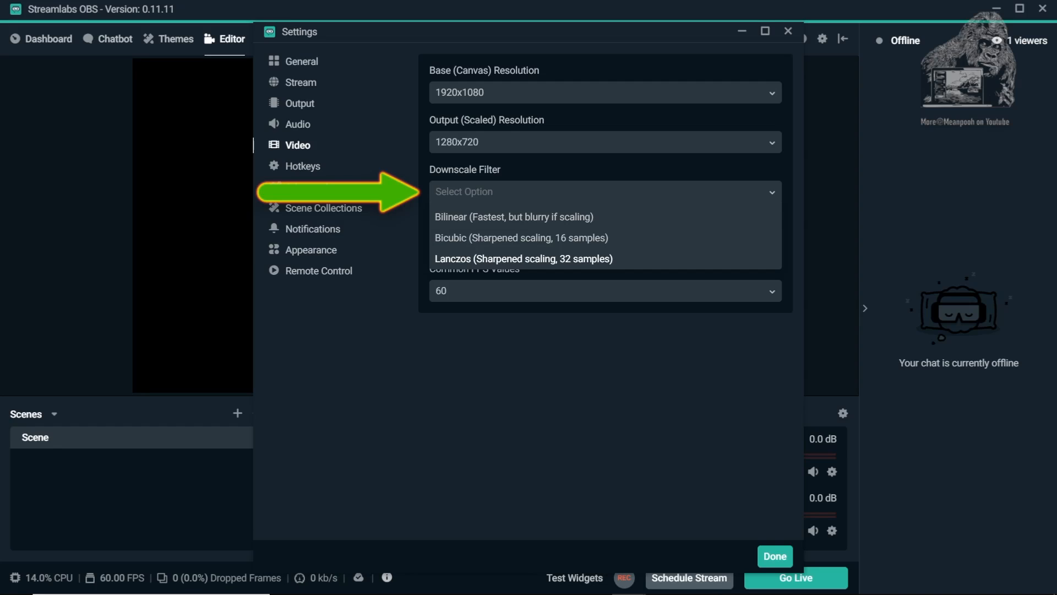
click(524, 258)
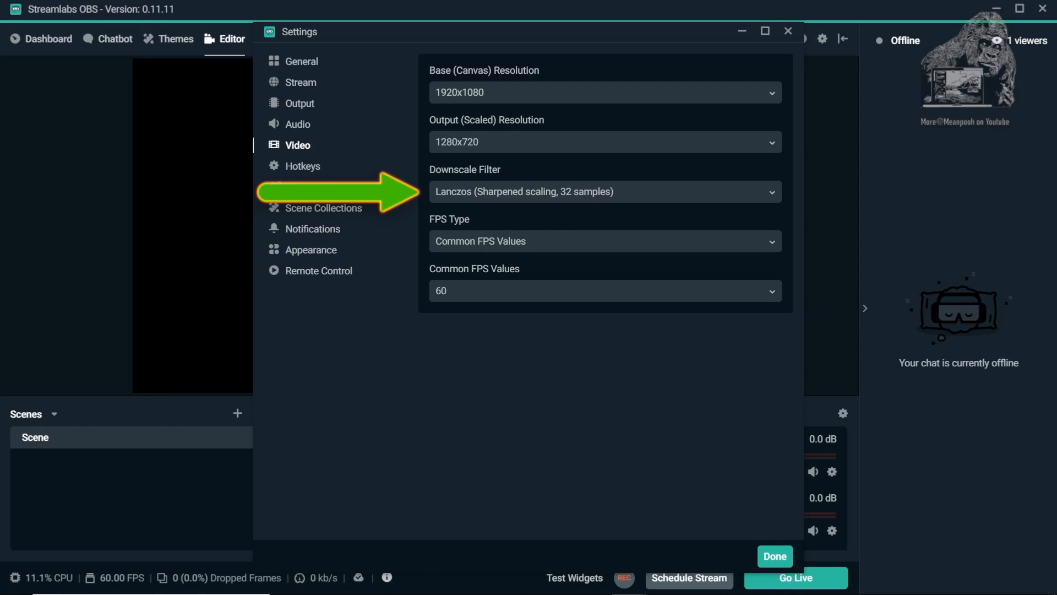
Keep Common FPS Values and set the frame rate to 60.
click(603, 241)
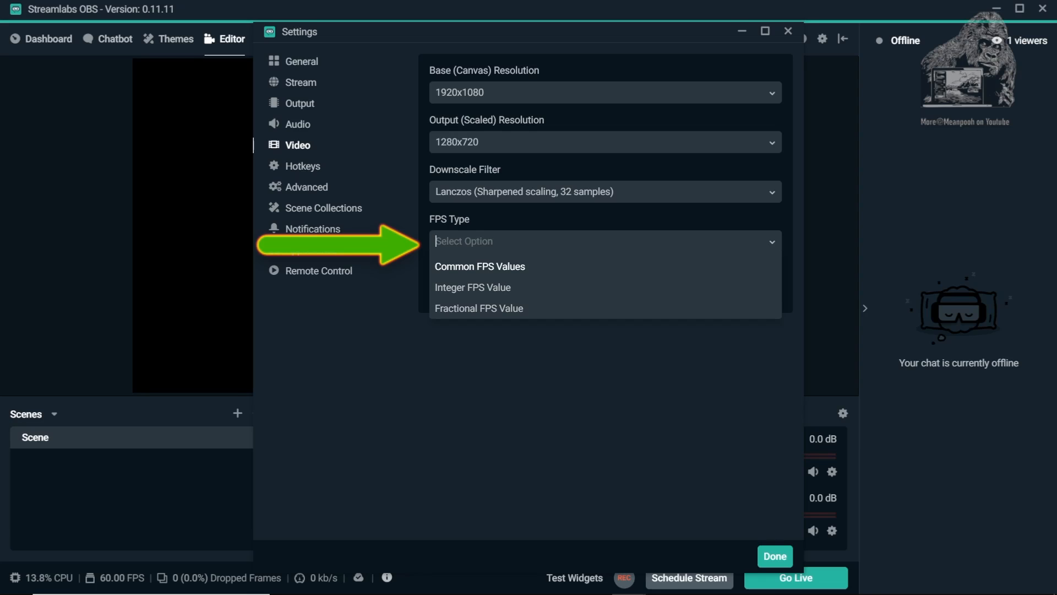
click(479, 266)
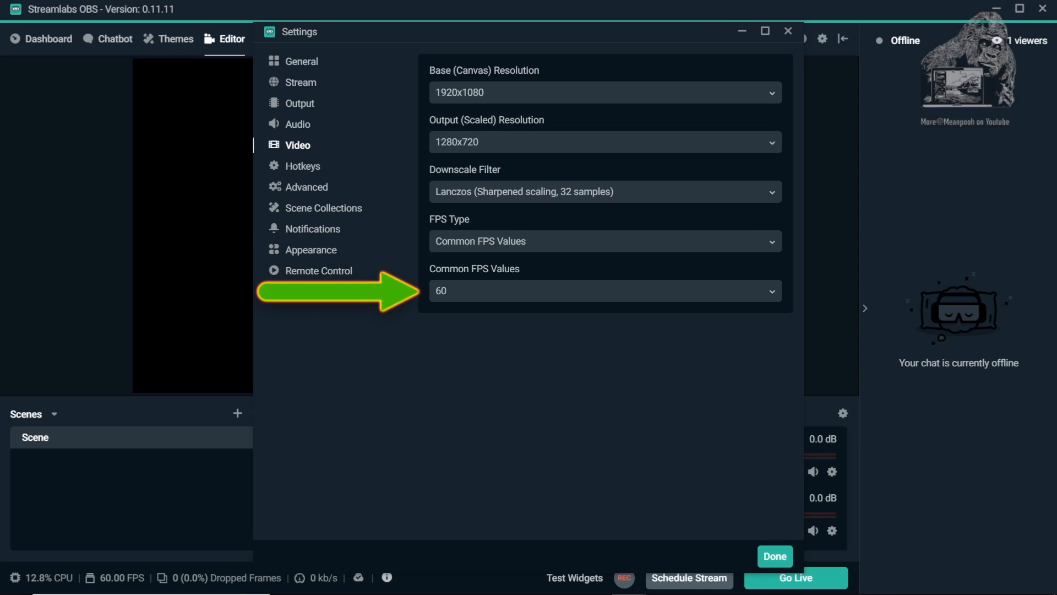
click(604, 291)
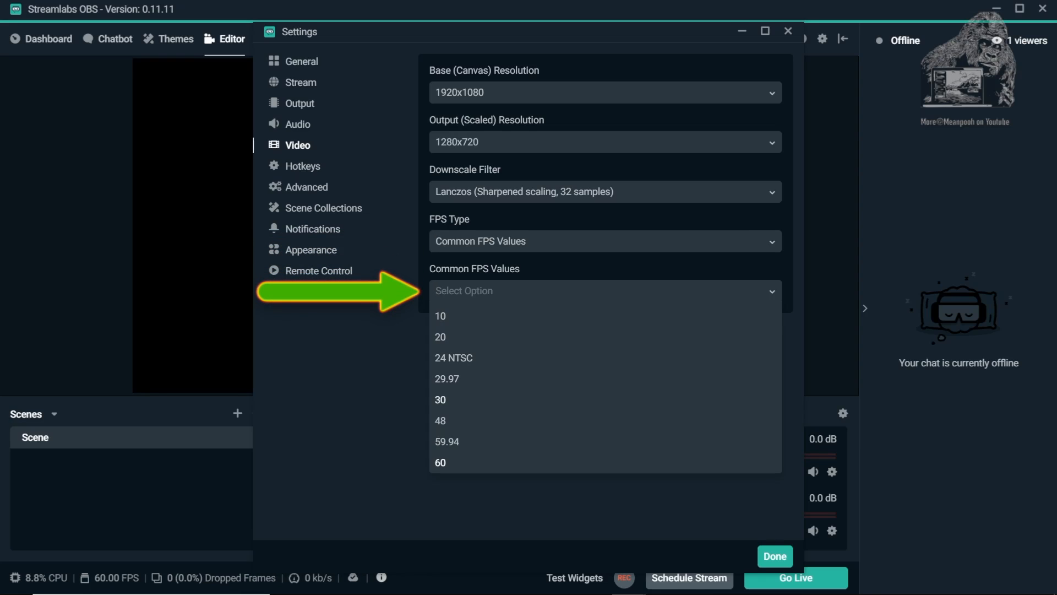
click(440, 462)
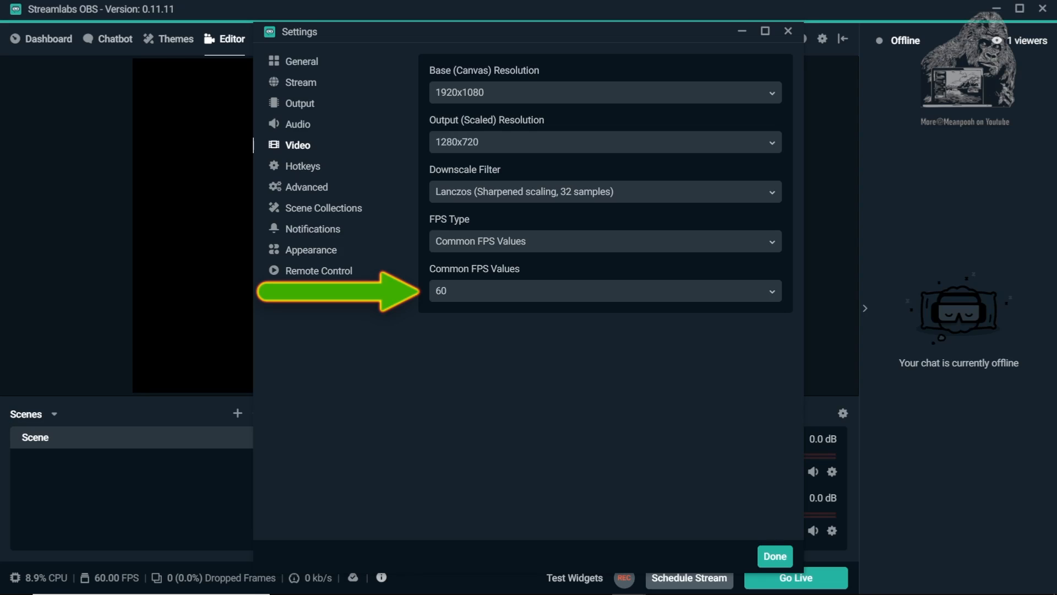
click(304, 166)
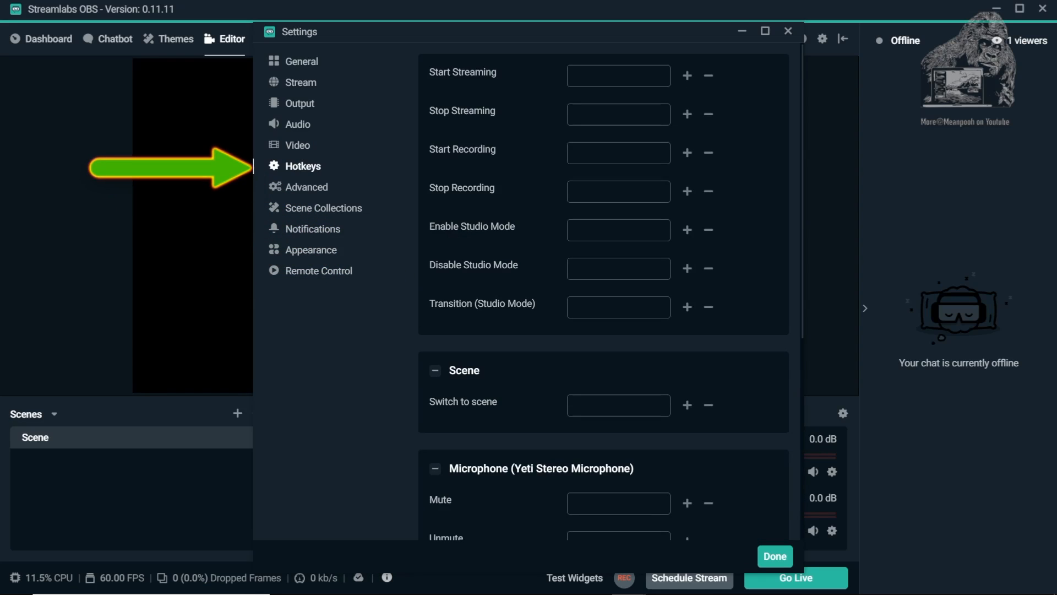